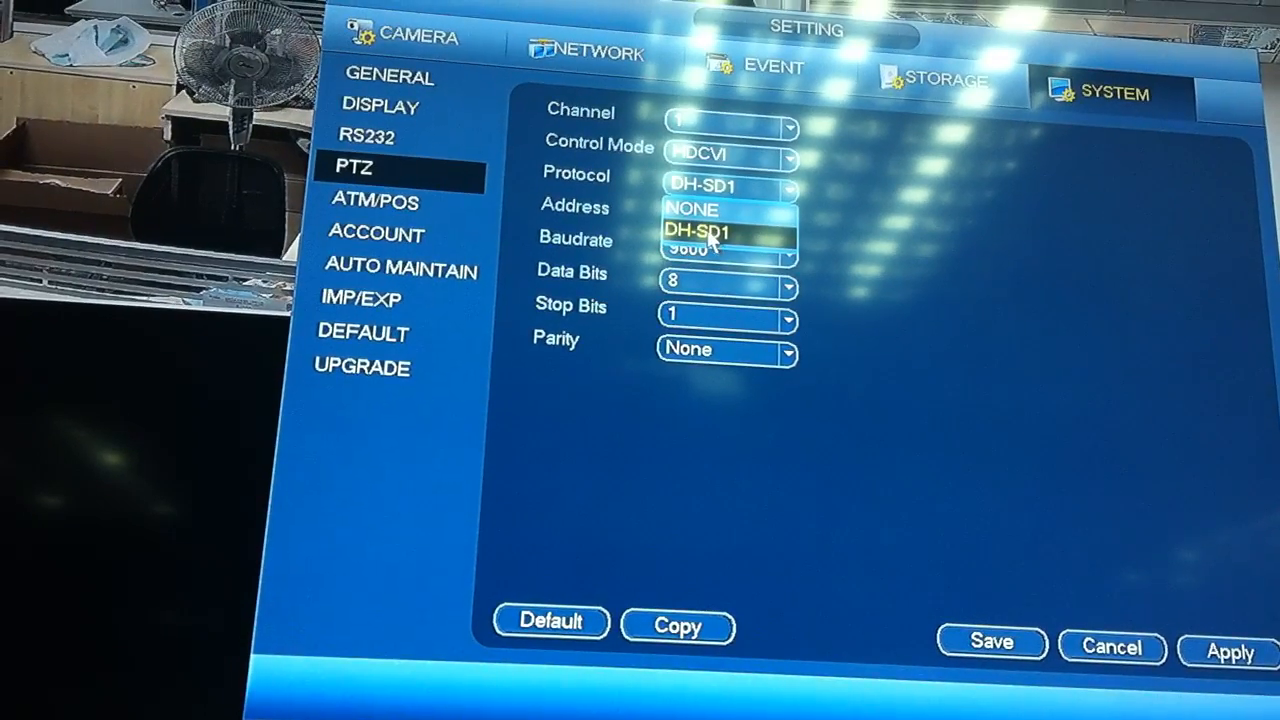
Set the channel's PTZ protocol to DH-SD1
{"action": "left_click", "coordinate": [700, 232]}
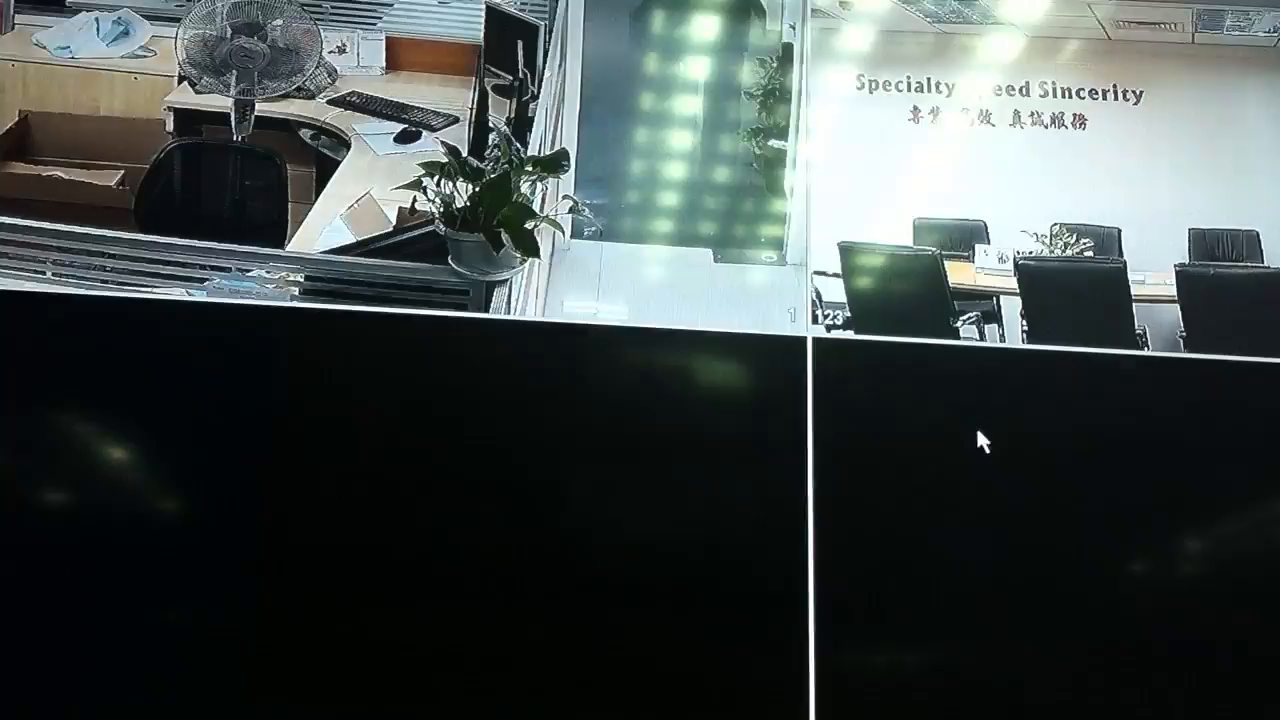
Reach the HDCVI camera's OSD setup menu through the live view's PTZ controls
{"action": "right_click", "coordinate": [984, 436]}
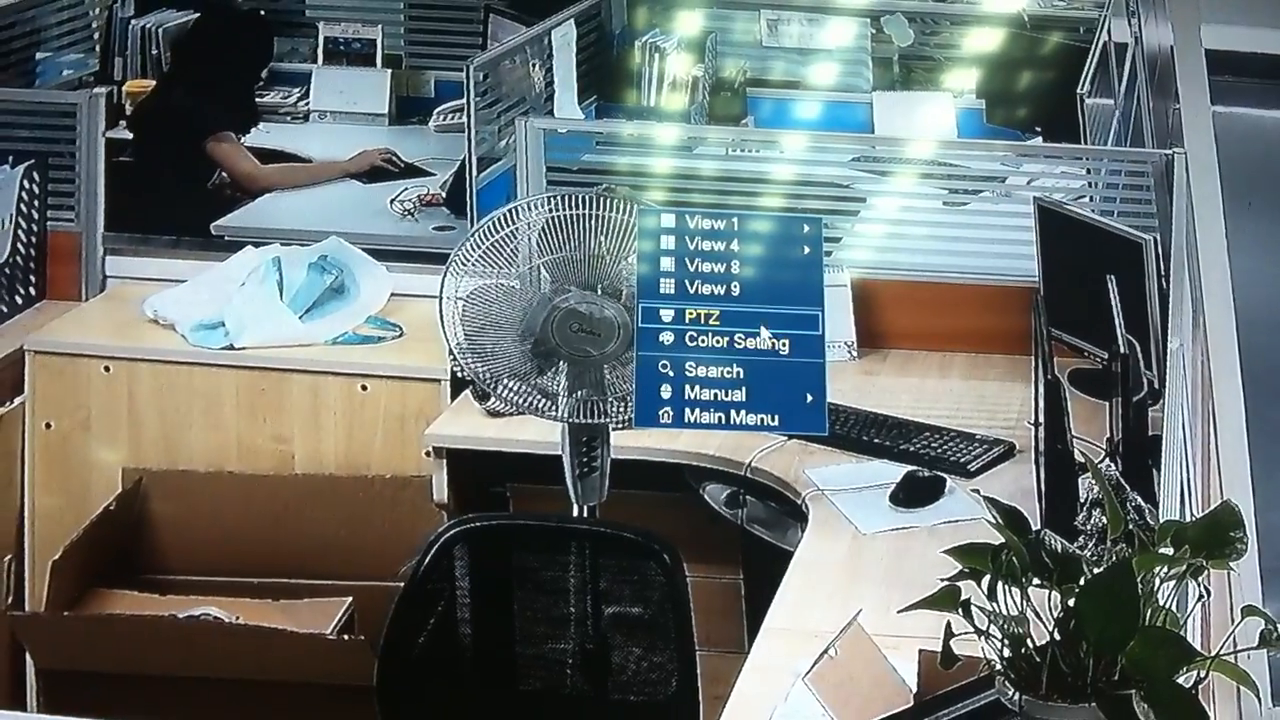
{"action": "left_click", "coordinate": [708, 316]}
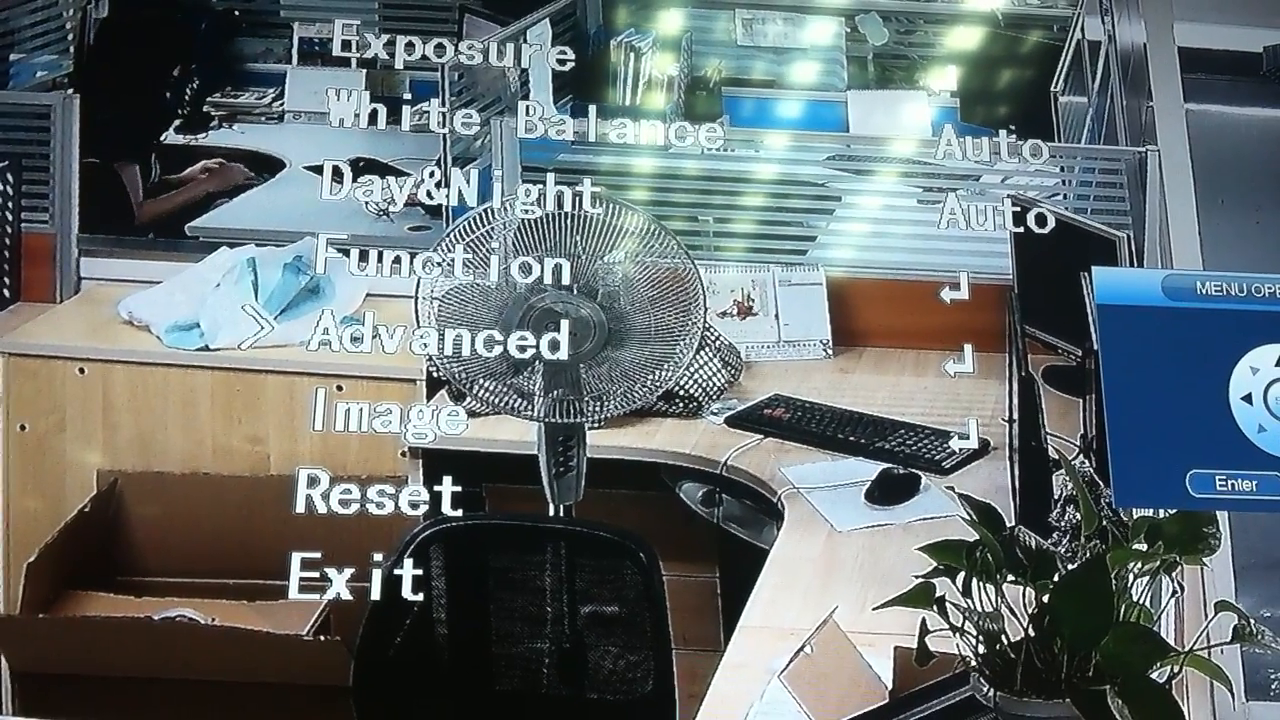
Enter the OSD menu's Image page listing sharpness, brightness, contrast and video format
{"action": "key", "text": "Down"}
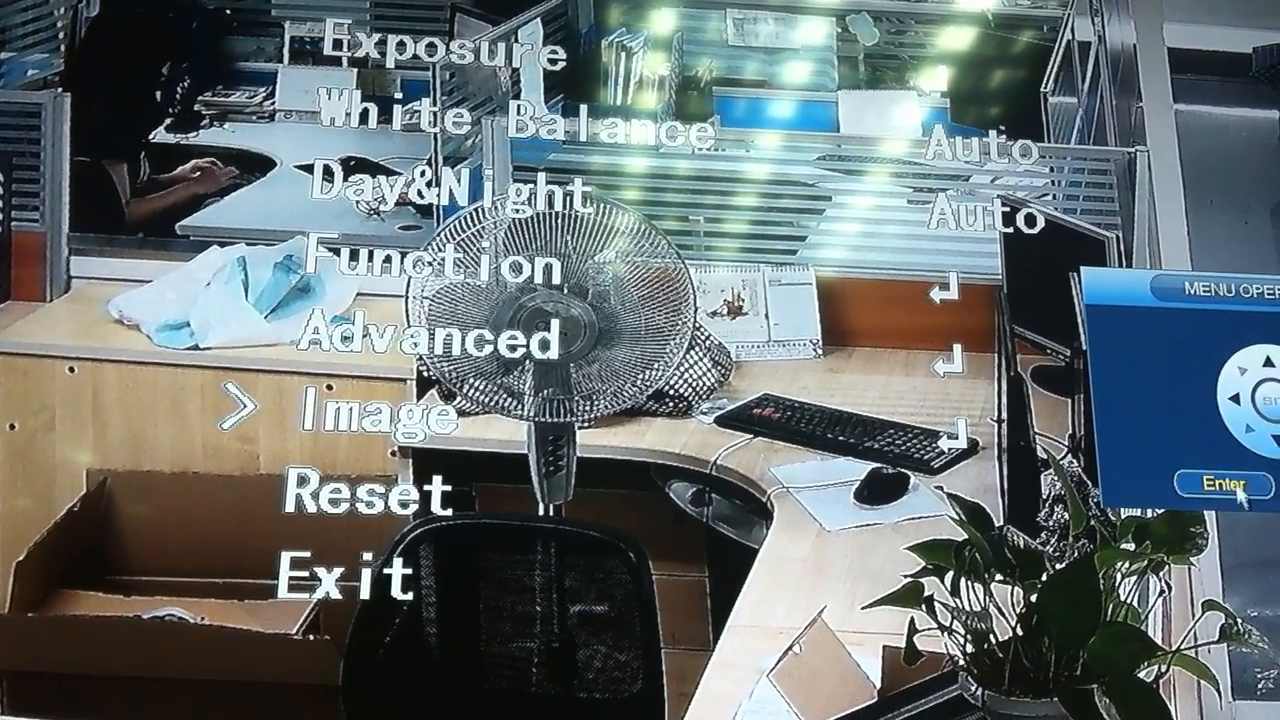
{"action": "left_click", "coordinate": [1220, 486]}
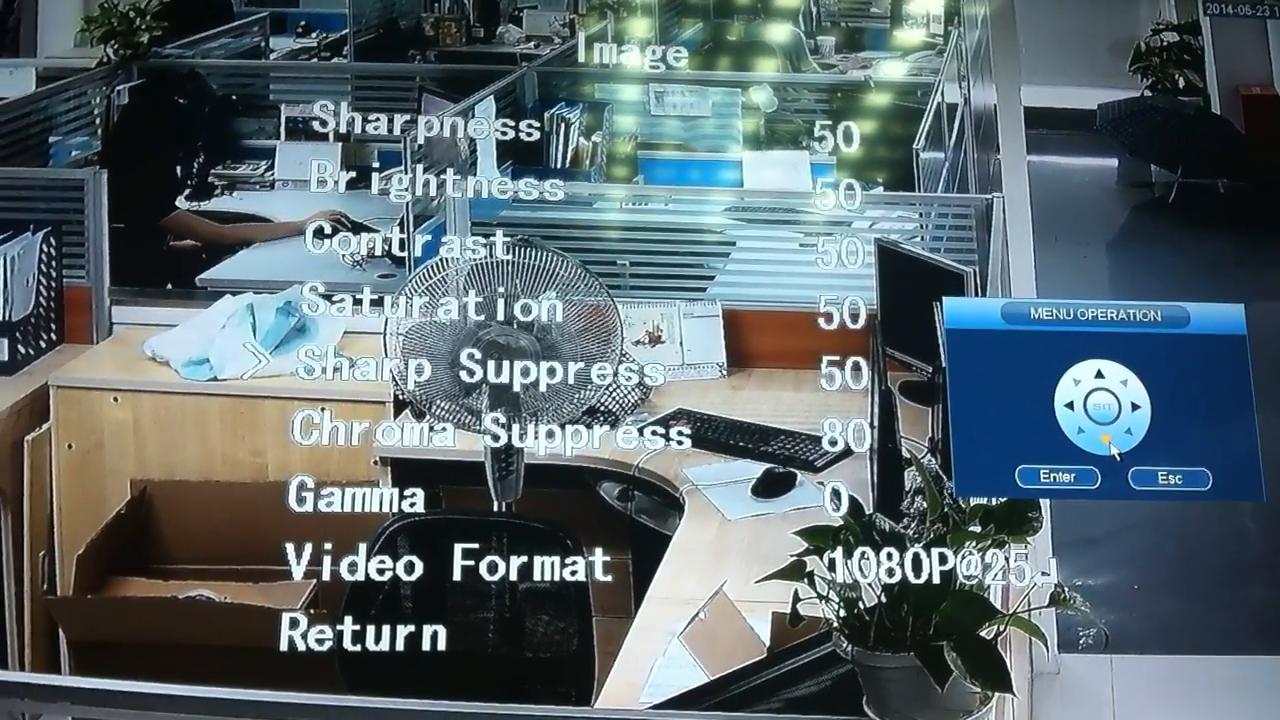
Change the Video Format entry on the Image page, bringing up the Confirm/Cancel prompt
{"action": "left_click", "coordinate": [1090, 420]}
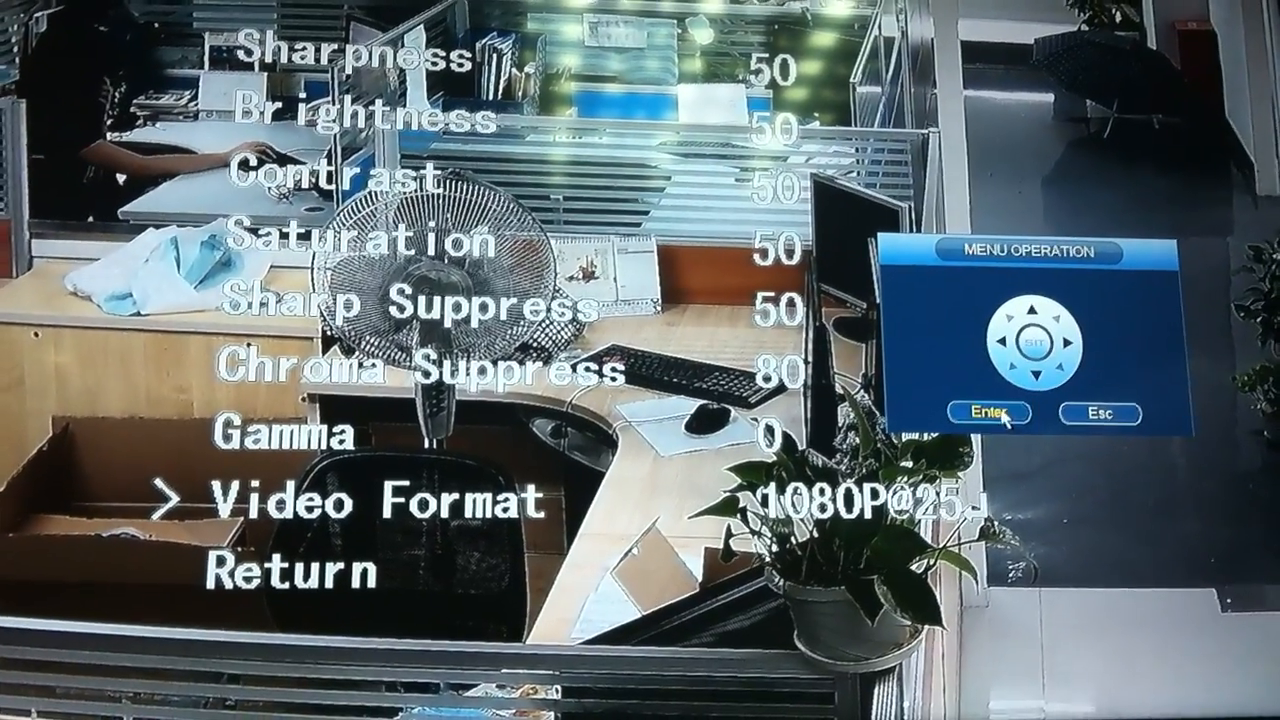
{"action": "left_click", "coordinate": [1012, 414]}
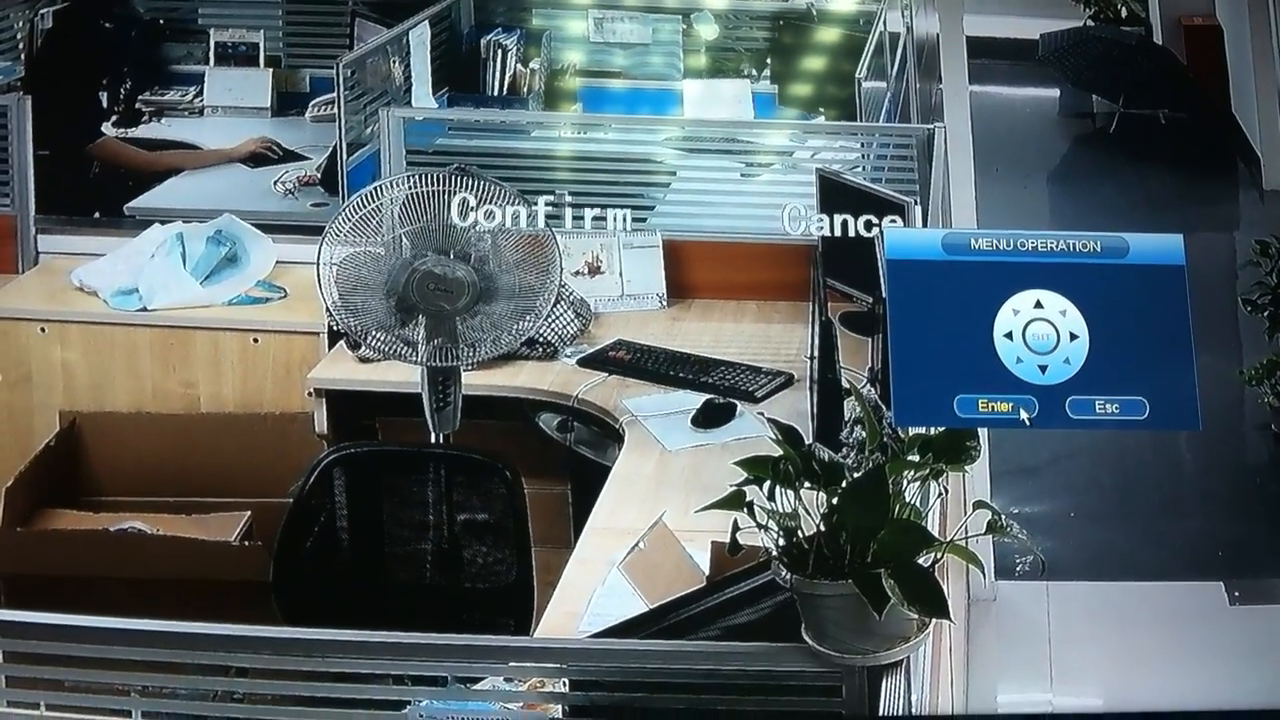